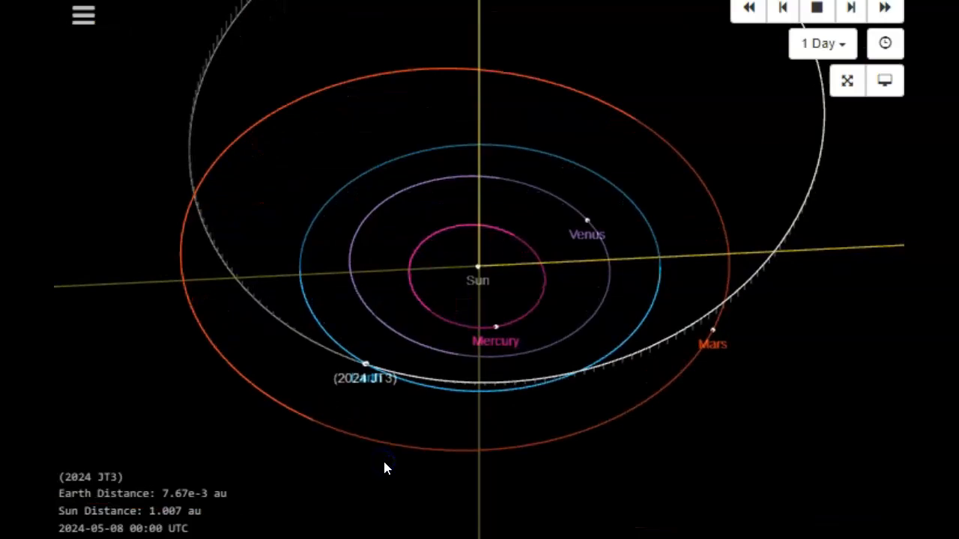
mouse_move(390, 486)
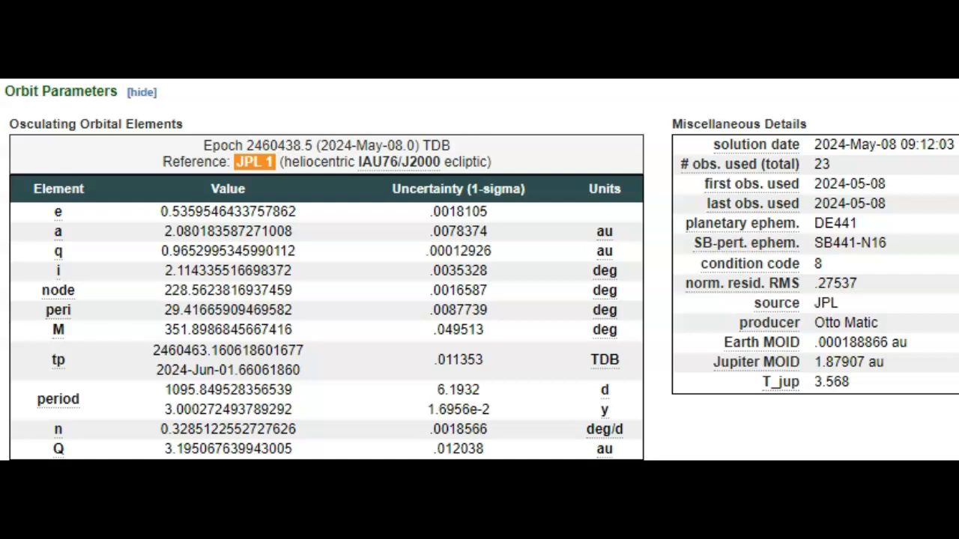
mouse_move(749, 264)
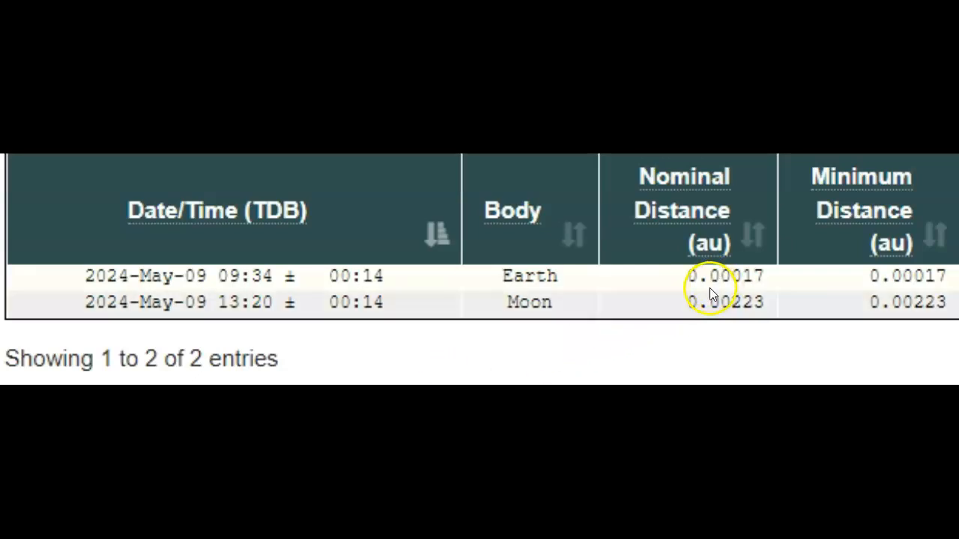
mouse_move(719, 301)
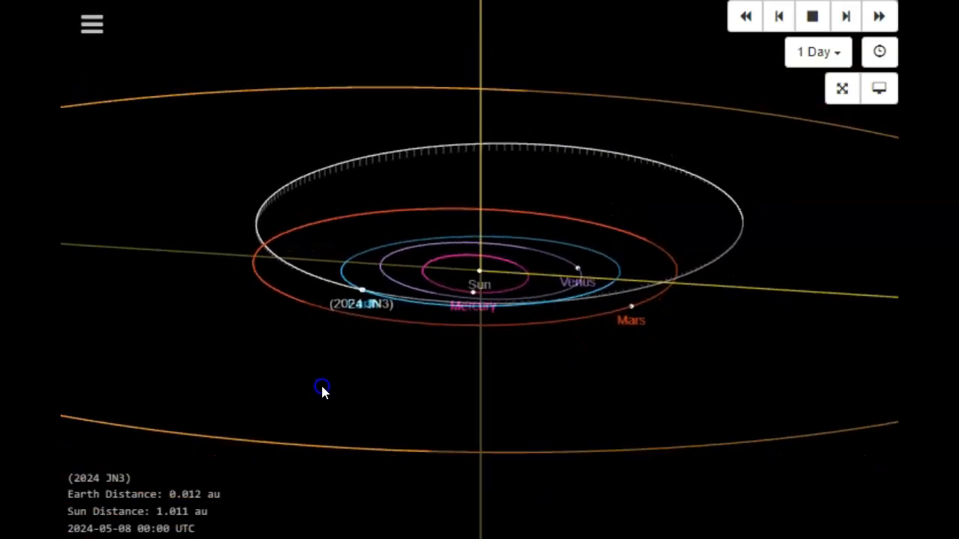
- Tilt the 2024 JN3 orbit diagram to a top view and advance it to 2024-05-09, Earth distance 4.53e-3 au
drag(322, 387, 322, 493)
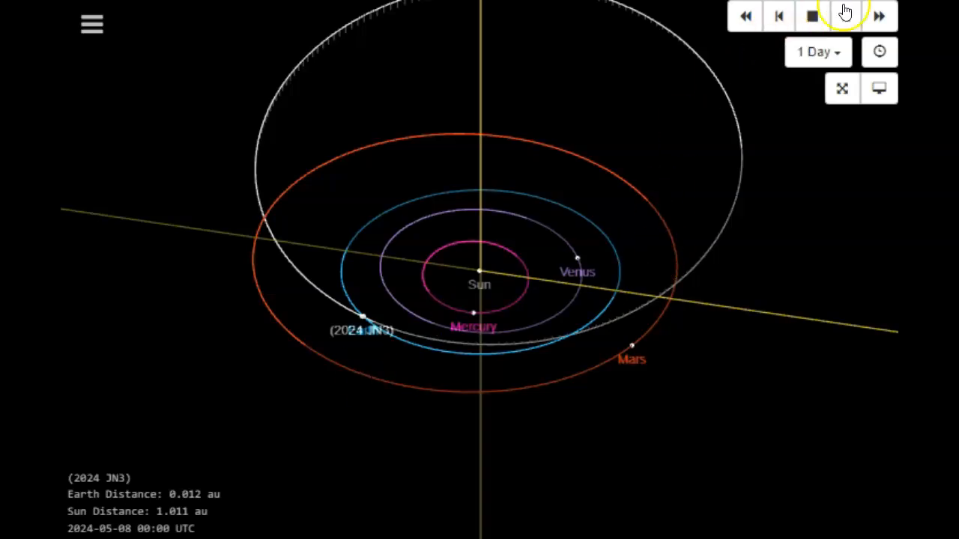
mouse_move(845, 15)
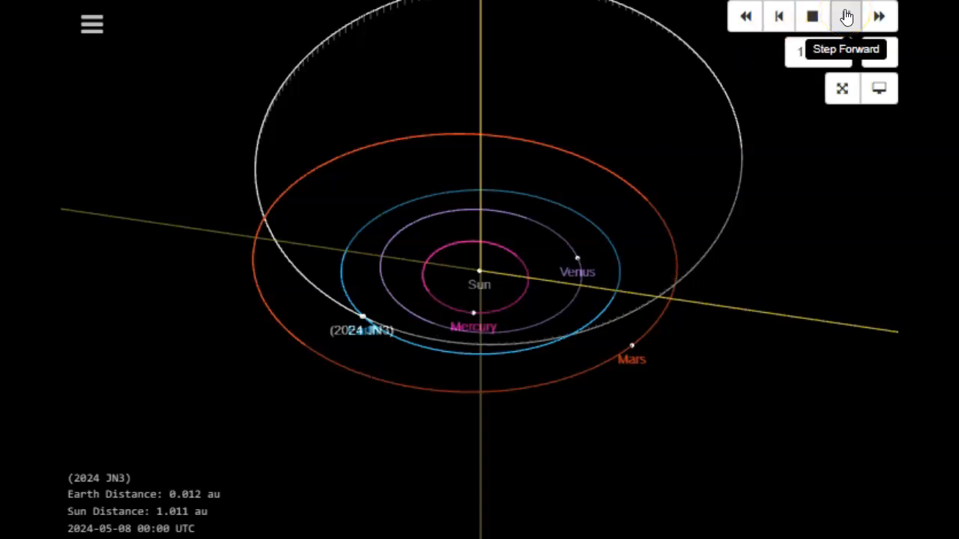
click(845, 15)
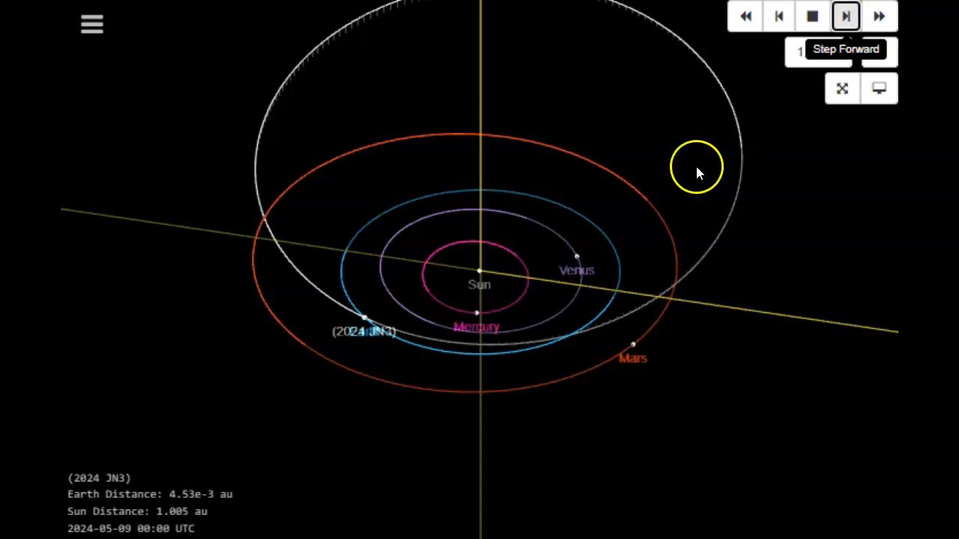
click(845, 15)
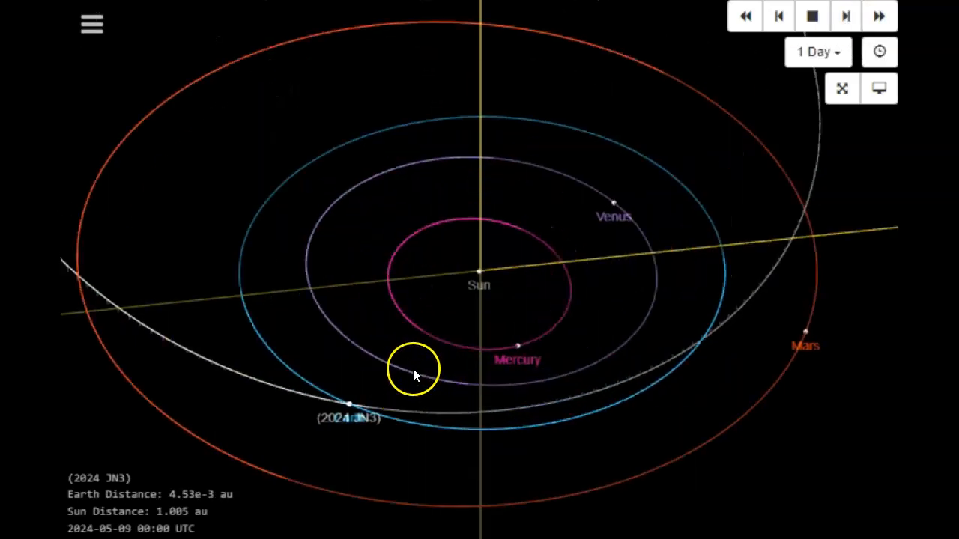
mouse_move(584, 318)
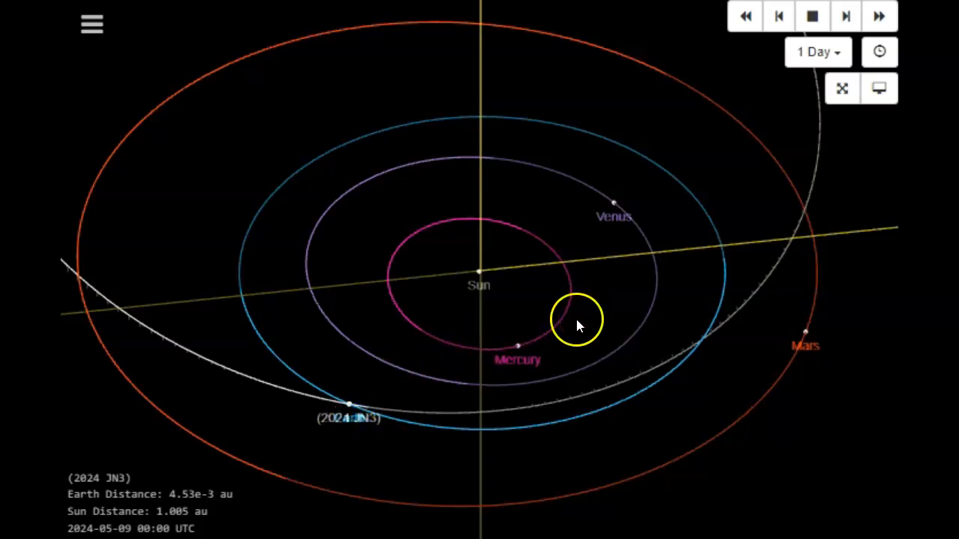
mouse_move(437, 434)
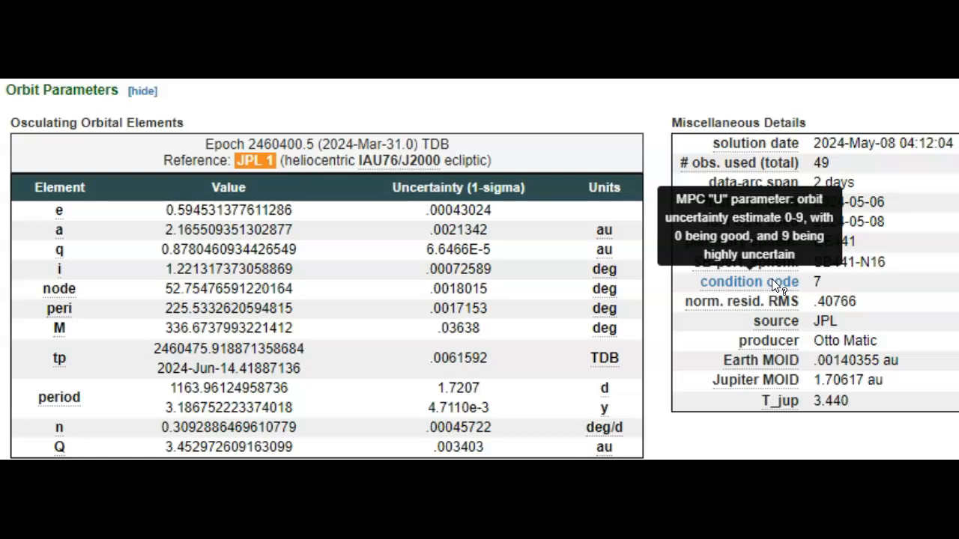
mouse_move(857, 342)
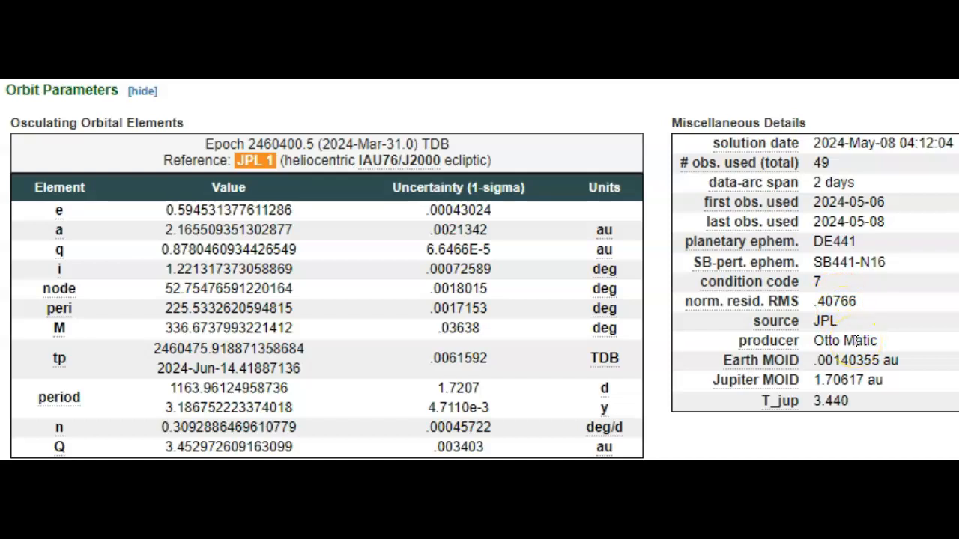